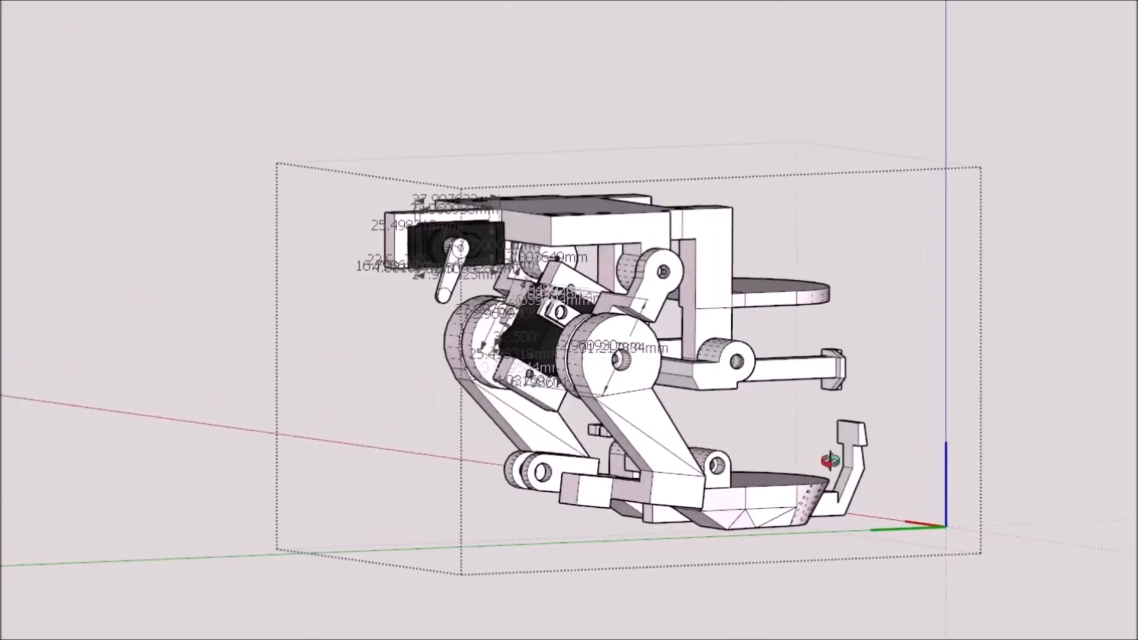
scroll("up", 3)
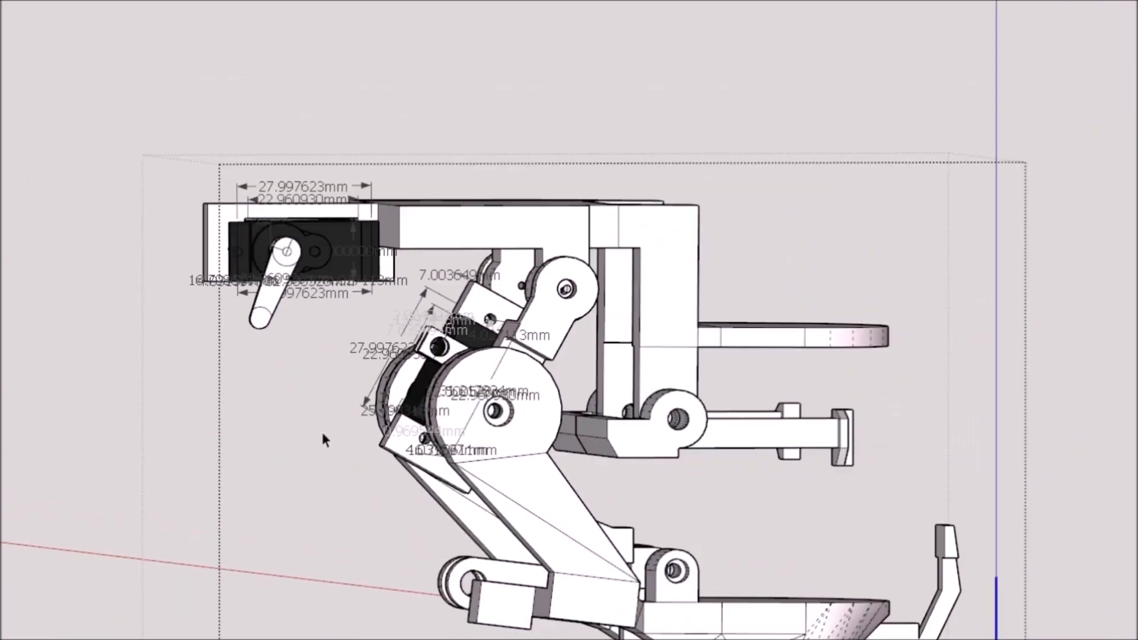